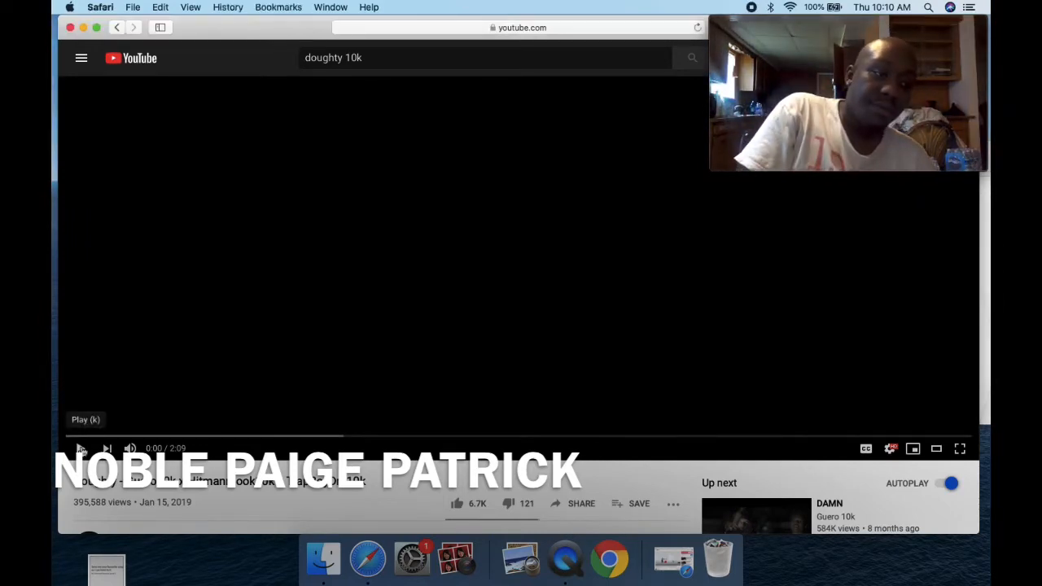
- Start playback of the Doughty 10k music video from the YouTube player
click(81, 448)
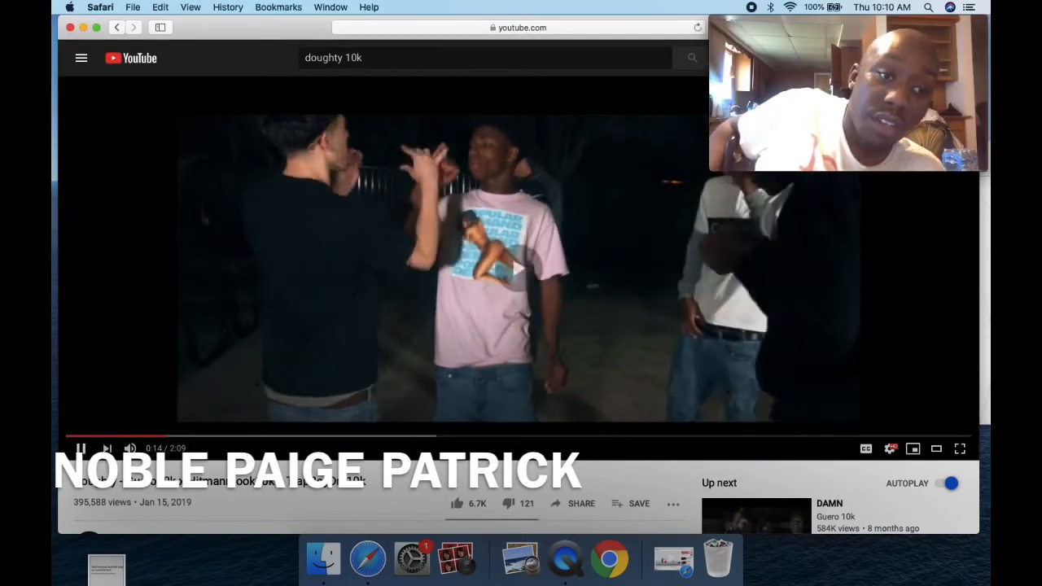